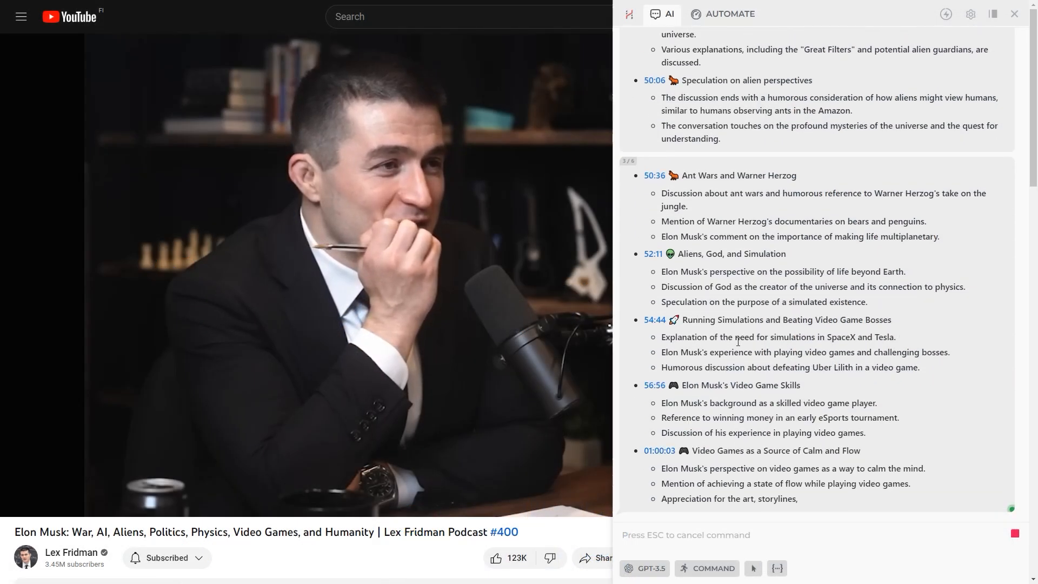
Scroll through the timestamped podcast summary and then the Midjourney image prompts in several styles.
scroll(down, 3)
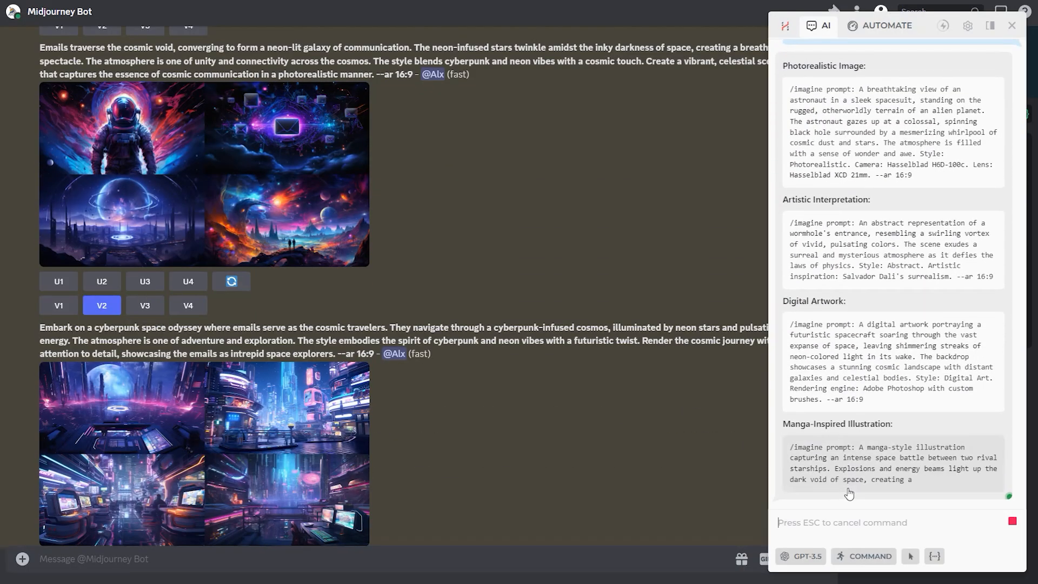
scroll(down, 3)
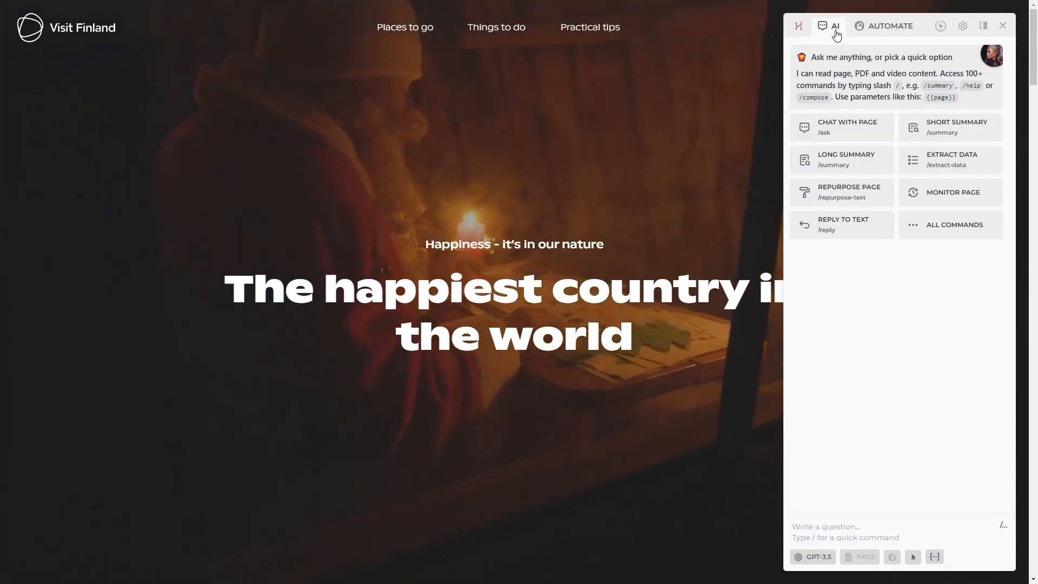
Ask GPT 'How to photograph Northern Lights with a phone', logging in to OpenAI, and read the guide.
click(891, 26)
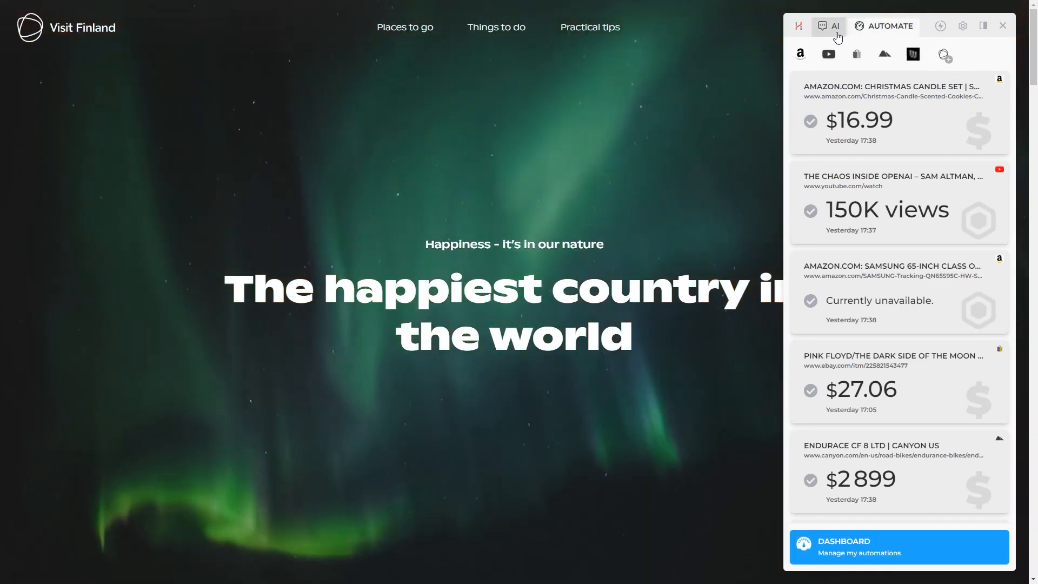
click(830, 26)
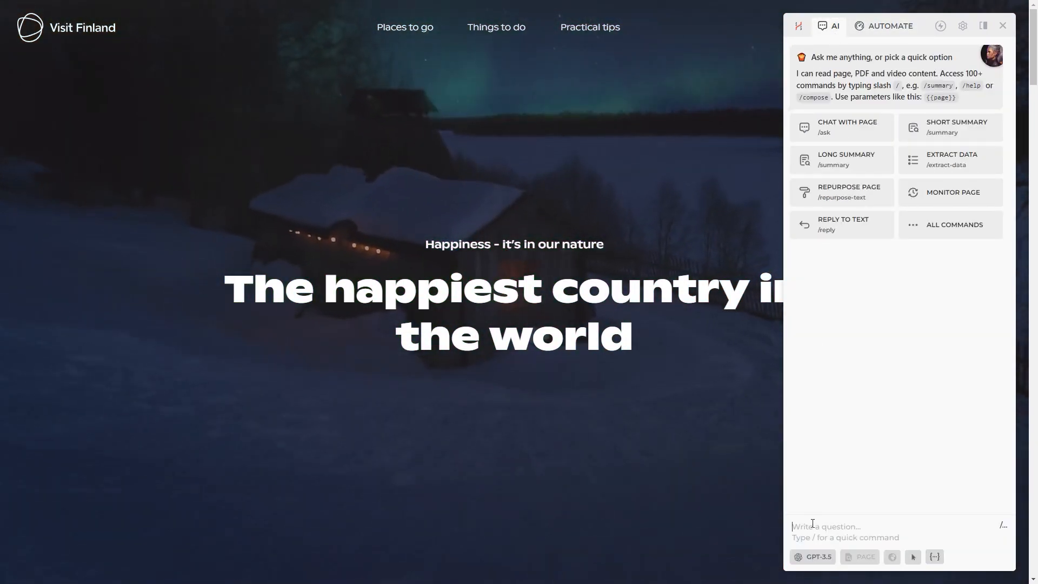
text(How to photograph Northen Lights with a)
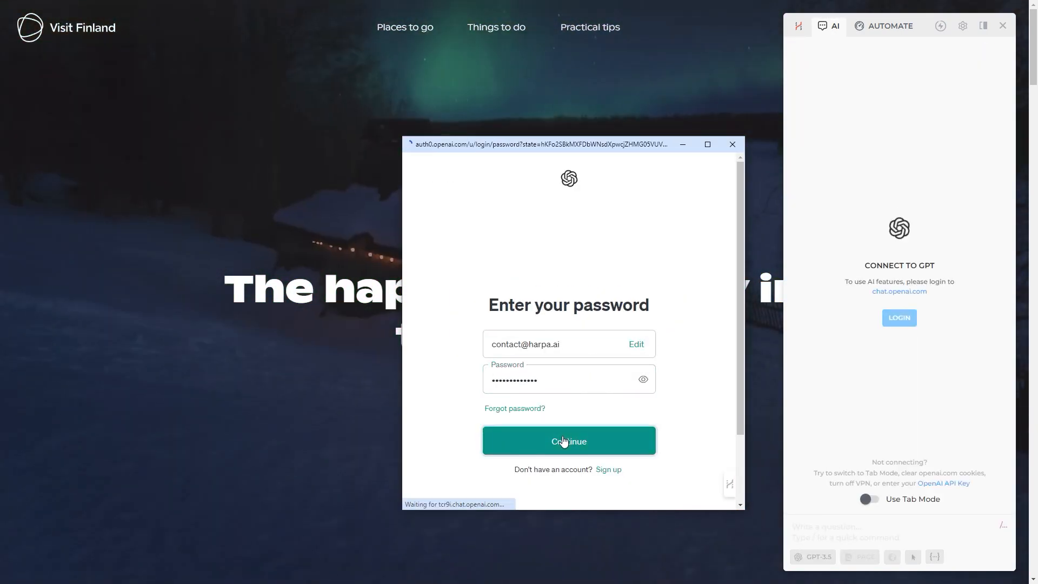
click(569, 441)
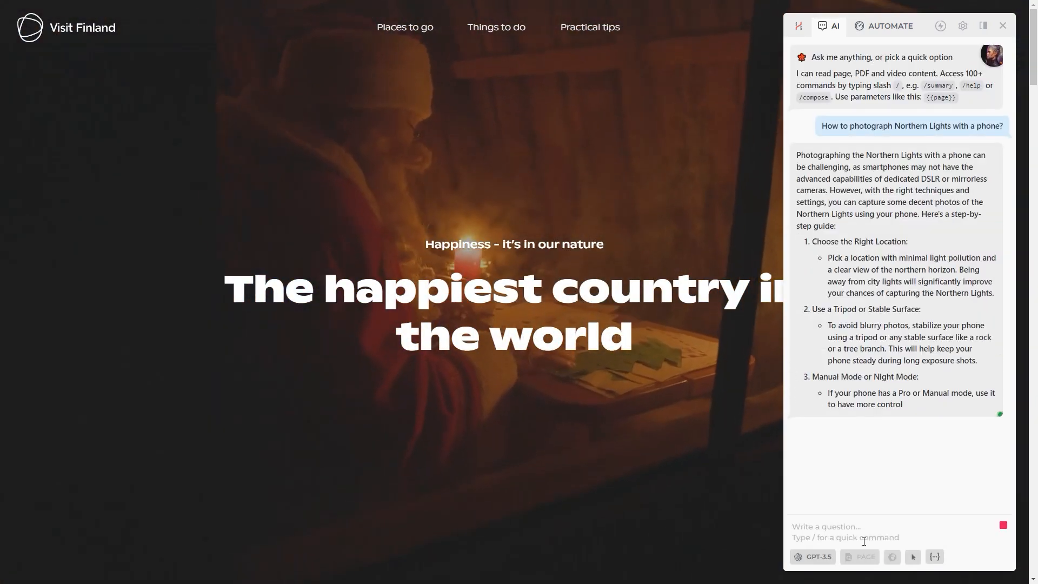
scroll(down, 3)
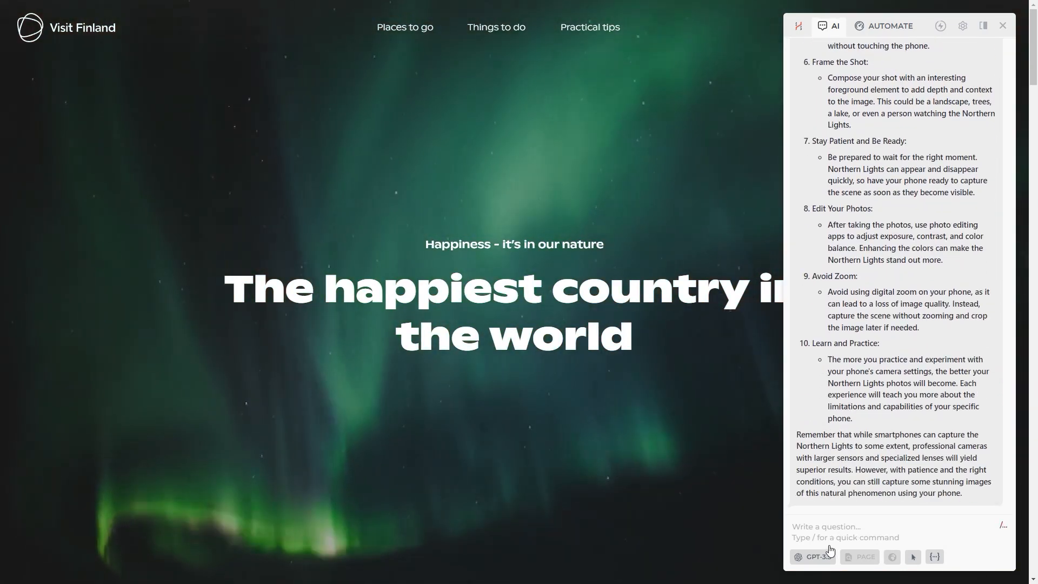
click(812, 557)
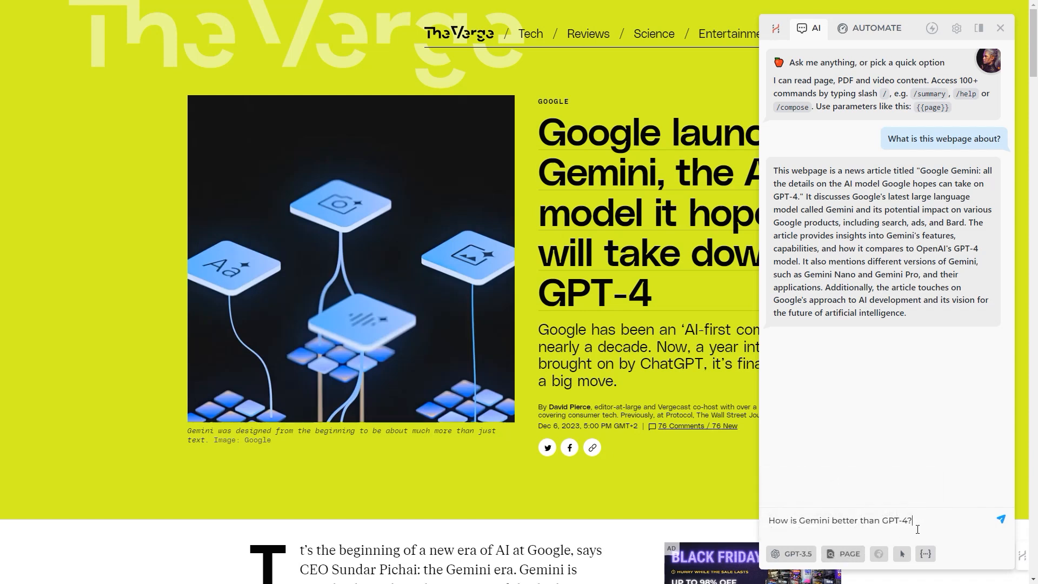
Send the question on how Gemini beats GPT-4 and scroll through the listed advantages.
click(1001, 519)
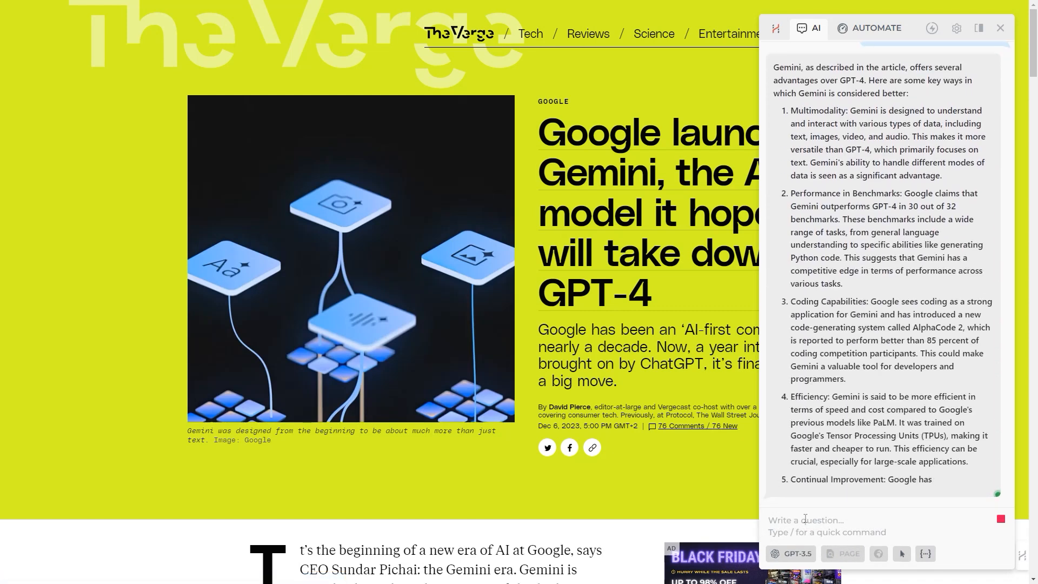
scroll(down, 3)
text(/)
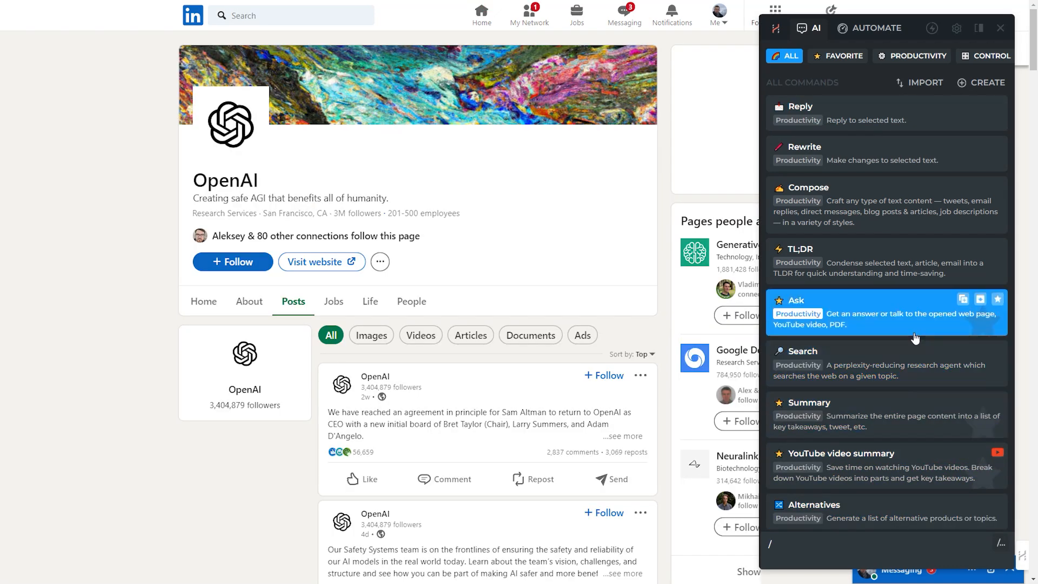
mouse_move(999, 558)
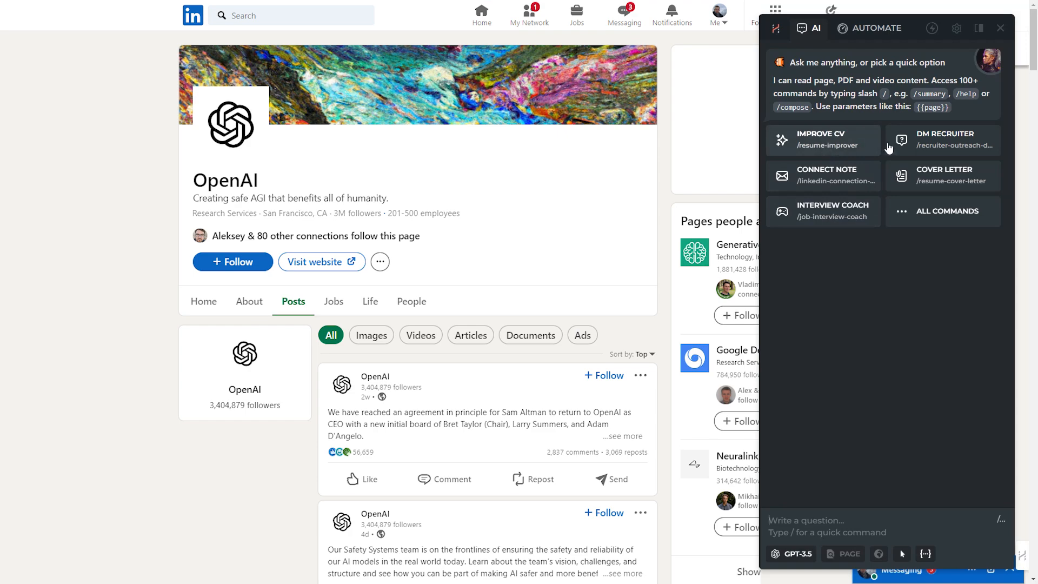
mouse_move(846, 216)
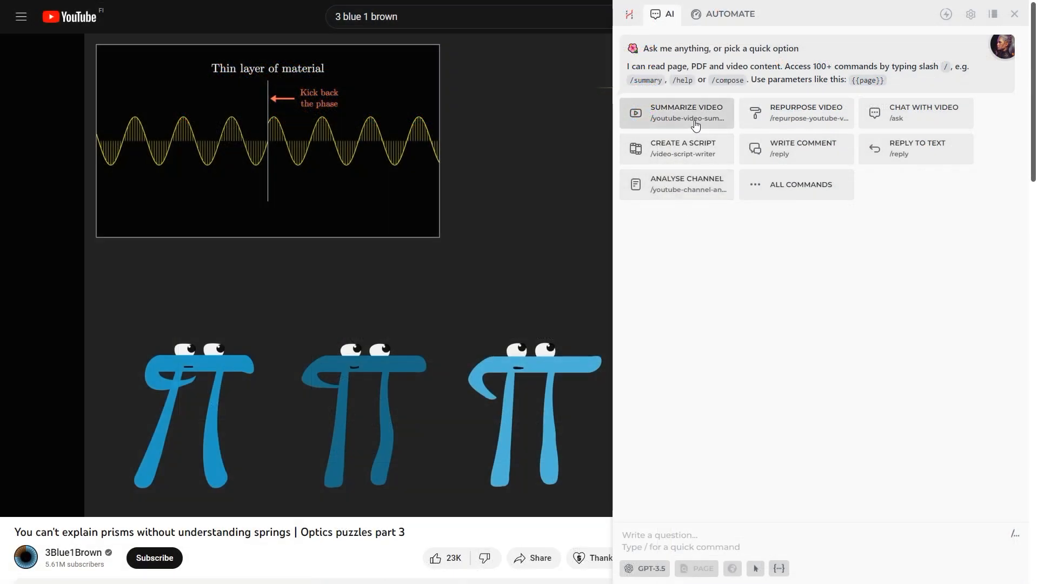
Compare LinkedIn job and YouTube video quick actions, then summarize the prisms video.
click(677, 113)
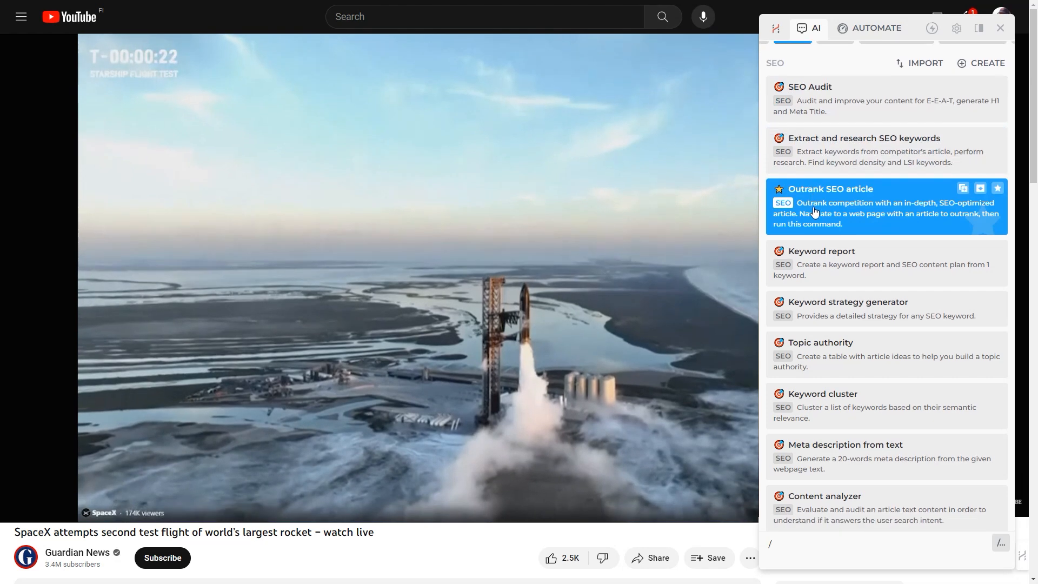
Browse SEO commands, search '/youtube', and run Repurpose YouTube video on the SpaceX launch stream.
scroll(down, 3)
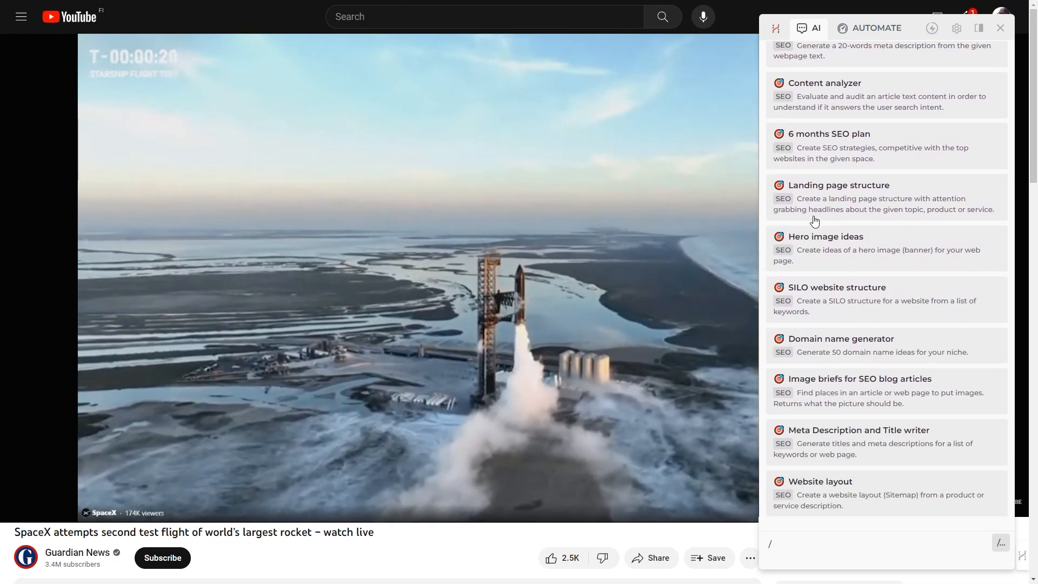
mouse_move(822, 435)
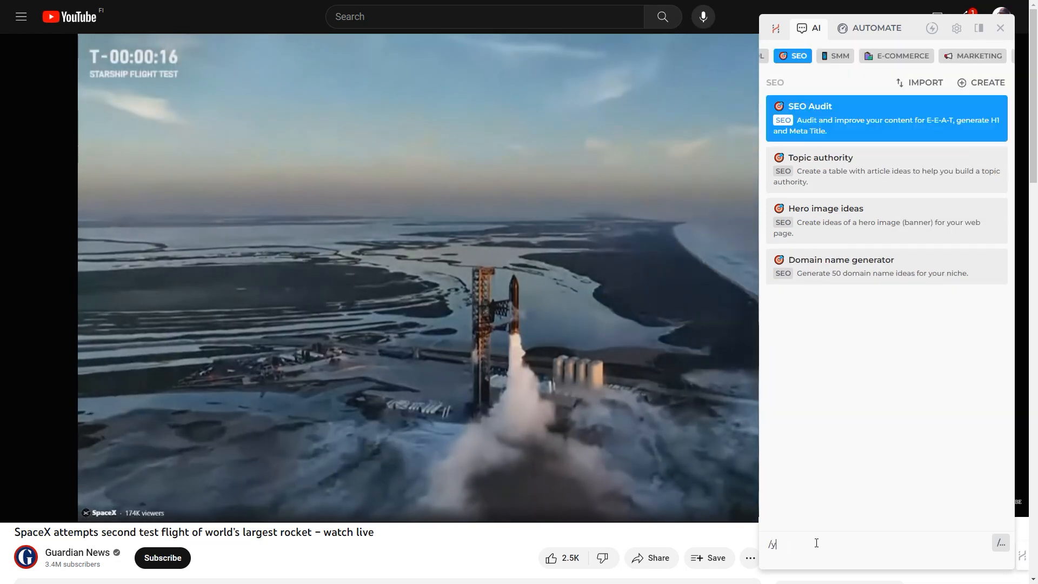
text(/youtube)
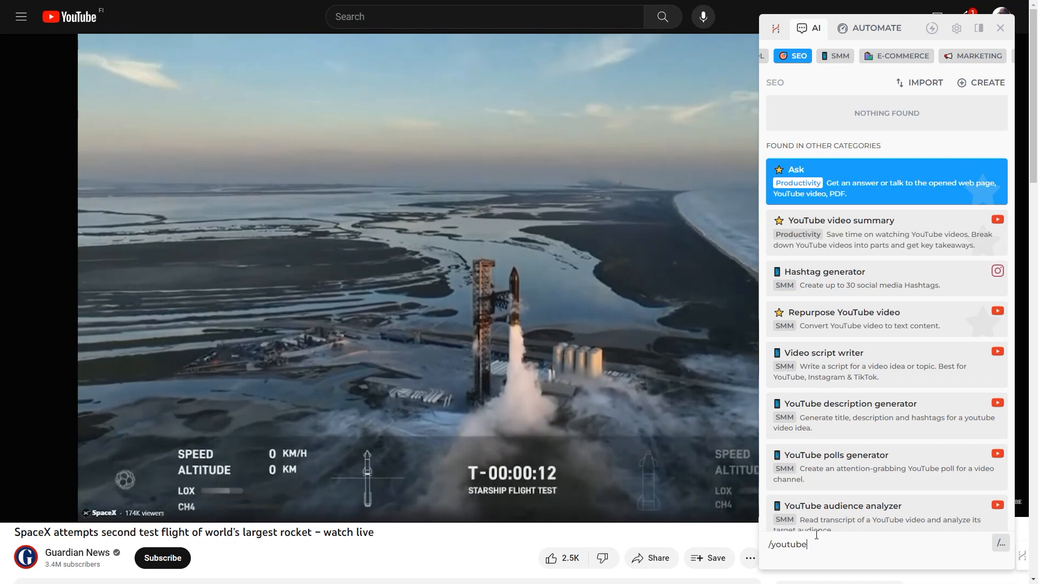
mouse_move(849, 331)
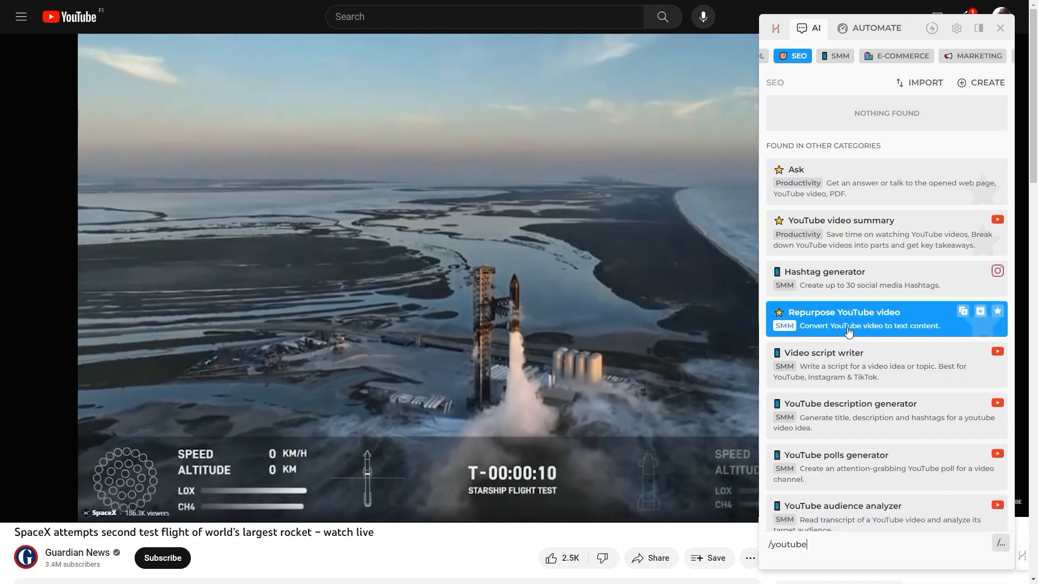
click(849, 332)
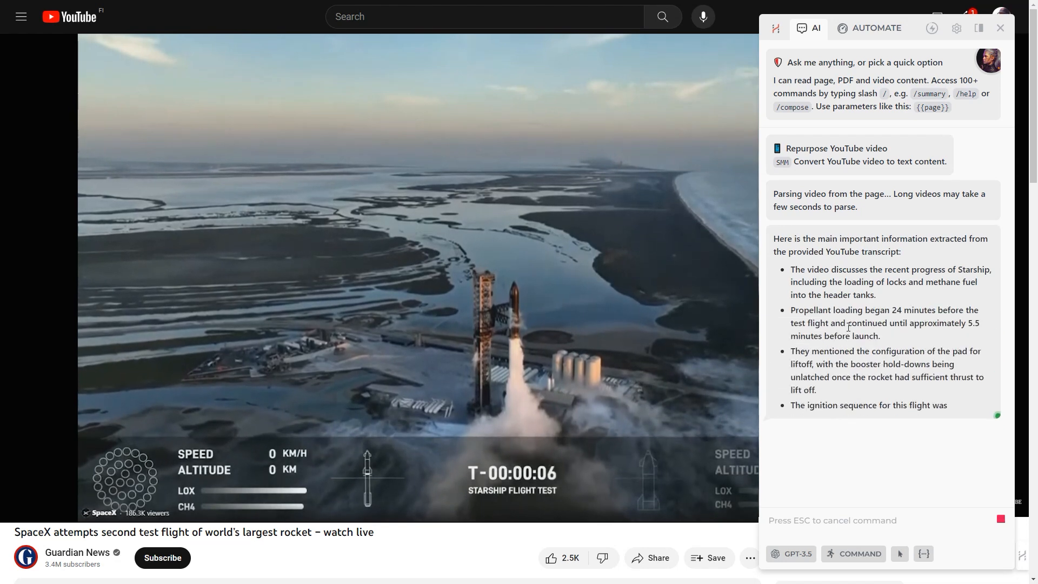
Turn the SpaceX launch video into a LONG blog post with meta description and hashtags.
scroll(down, 3)
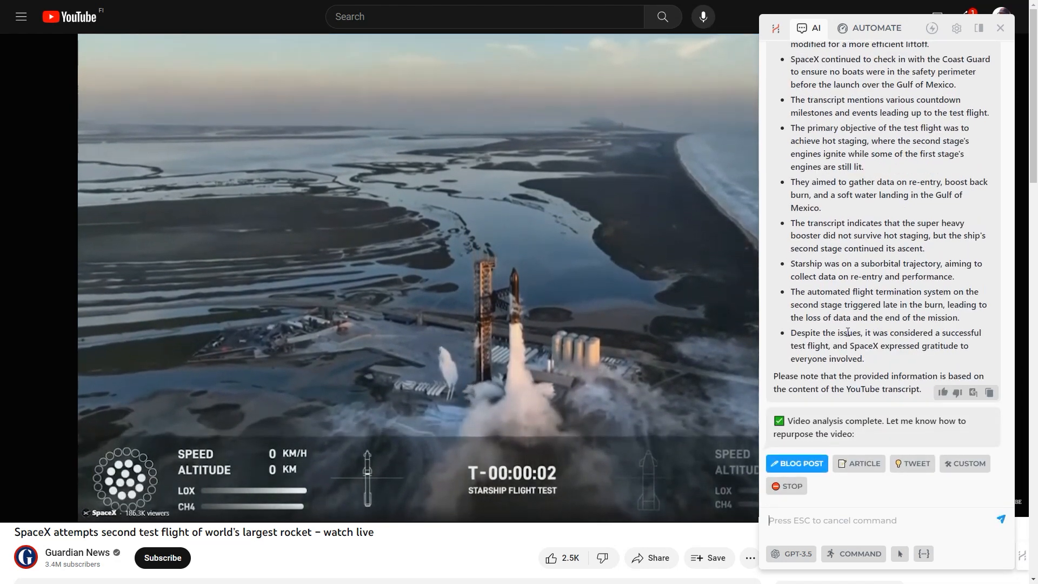
click(797, 463)
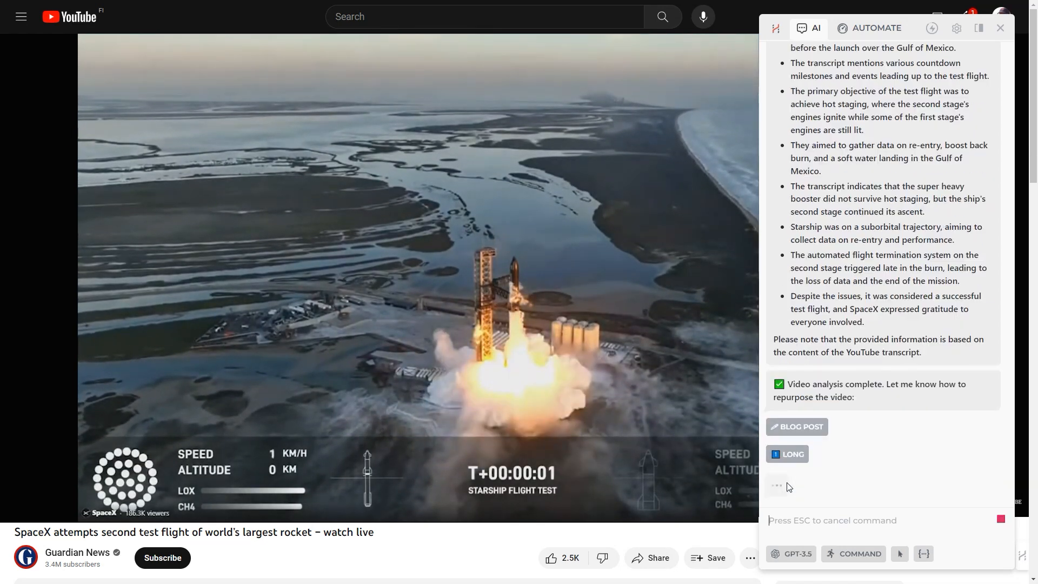
click(797, 427)
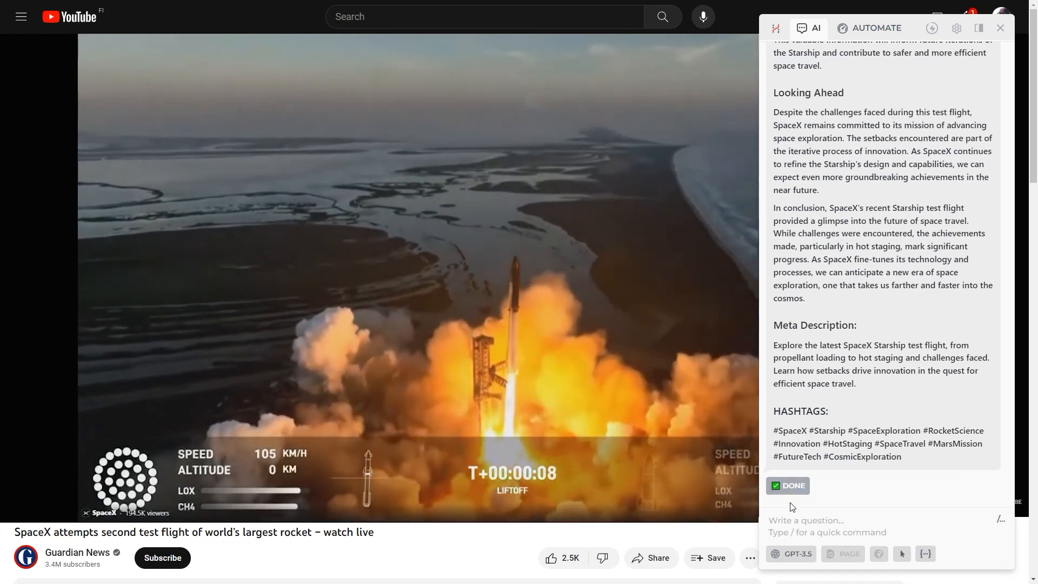
text(/repur)
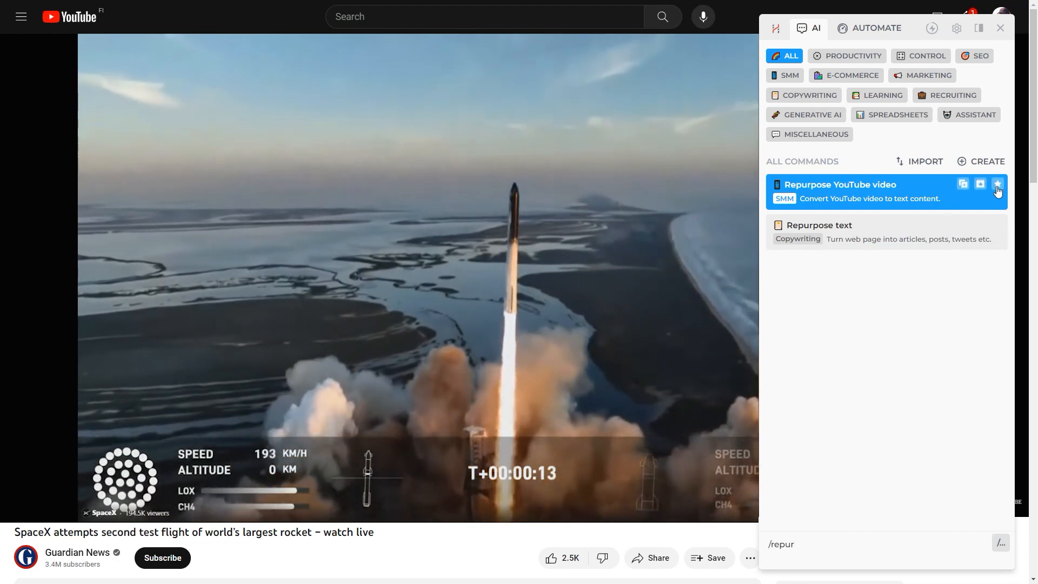
Star Repurpose YouTube video as a favourite and filter the list to FAVORITE commands.
click(997, 189)
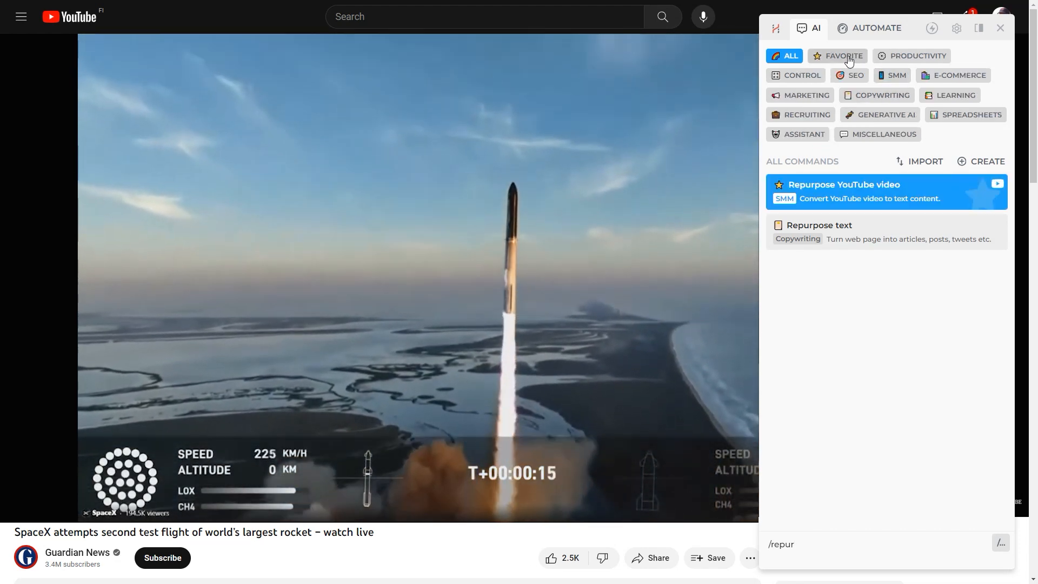
click(844, 56)
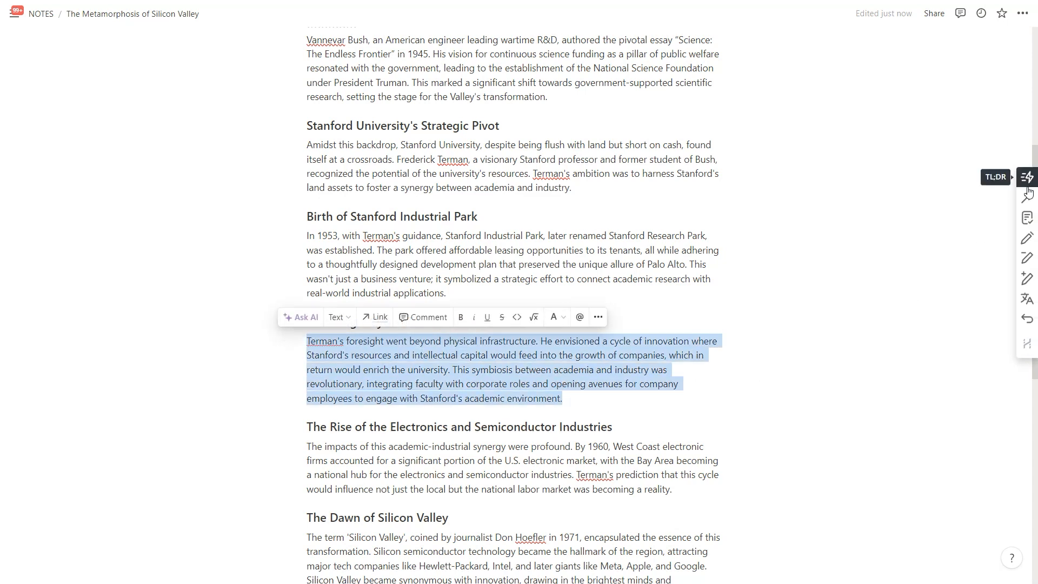
mouse_move(1027, 258)
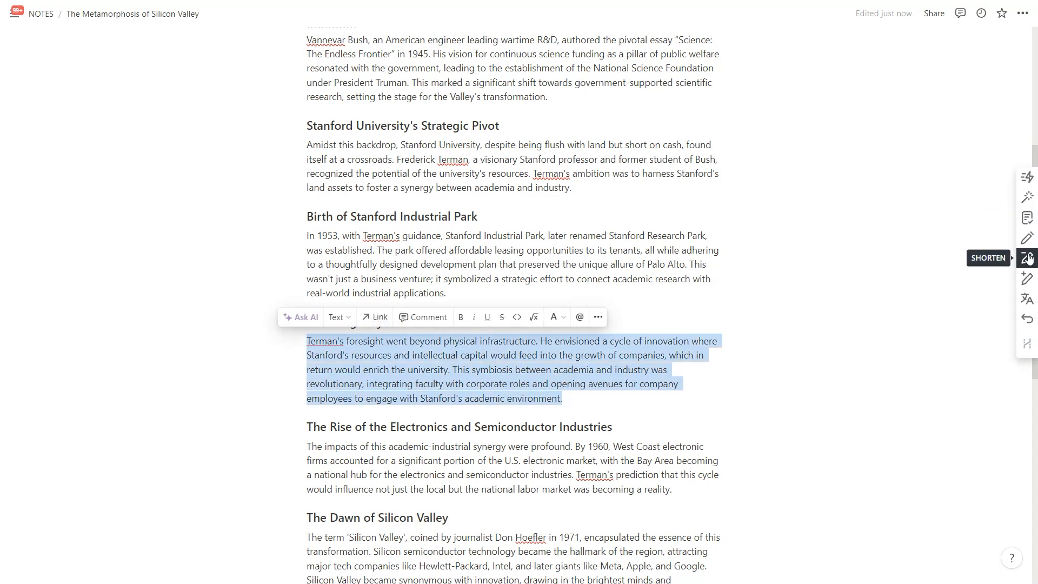
mouse_move(1027, 278)
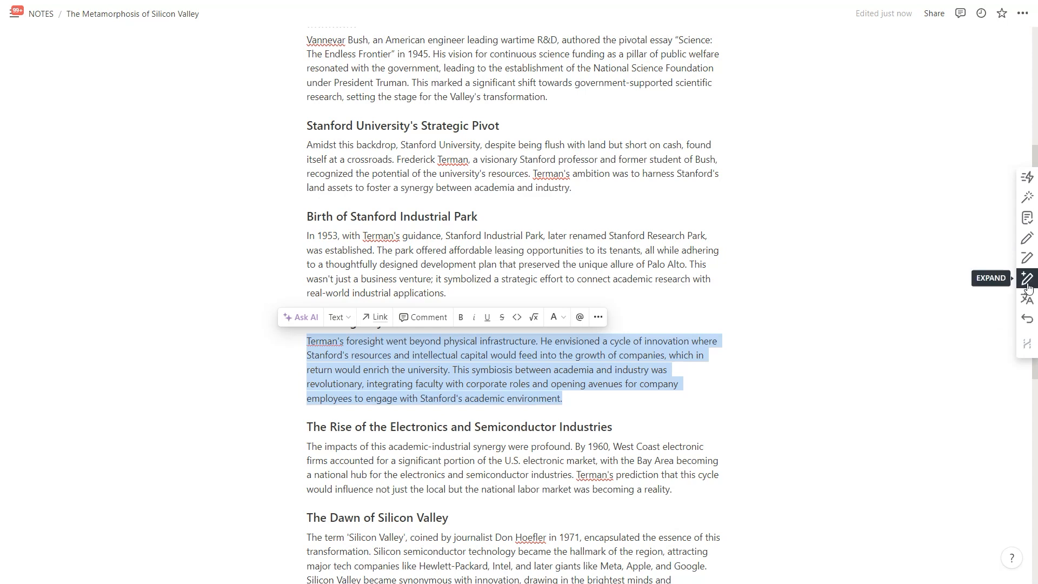
Rewrite the selected Terman paragraph with HARPA and paste the improved text into the Notion page.
click(1027, 278)
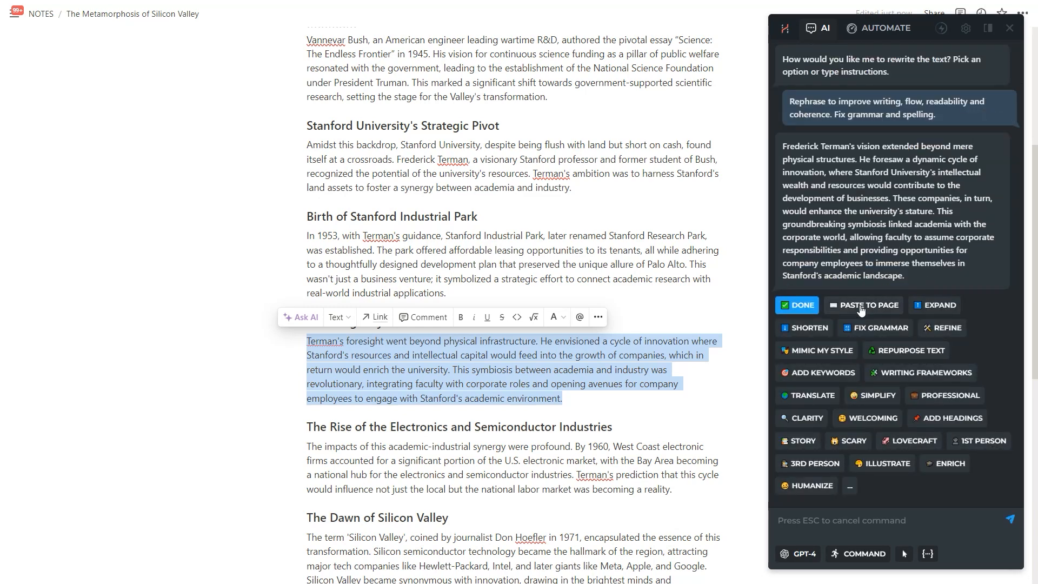
click(797, 305)
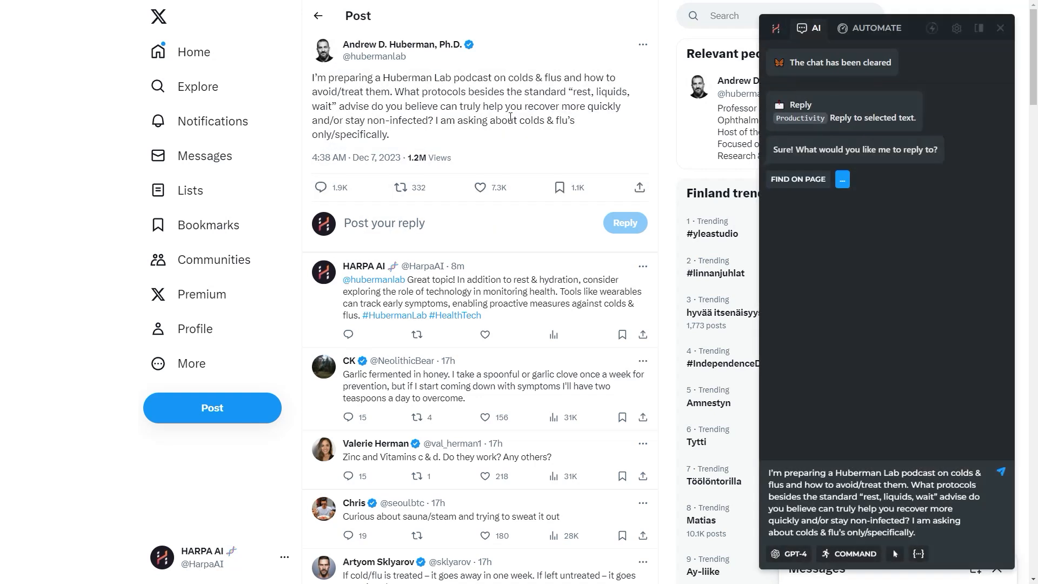
Generate an AGREE reply accepting the Tuesday collaboration meeting, paste it into Gmail, and send.
click(1001, 471)
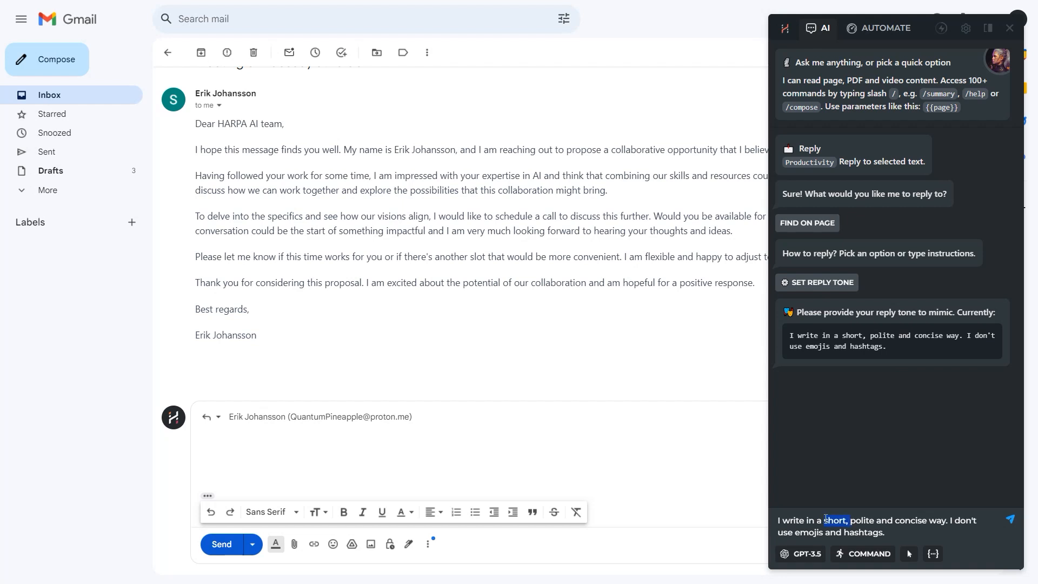
key(Enter)
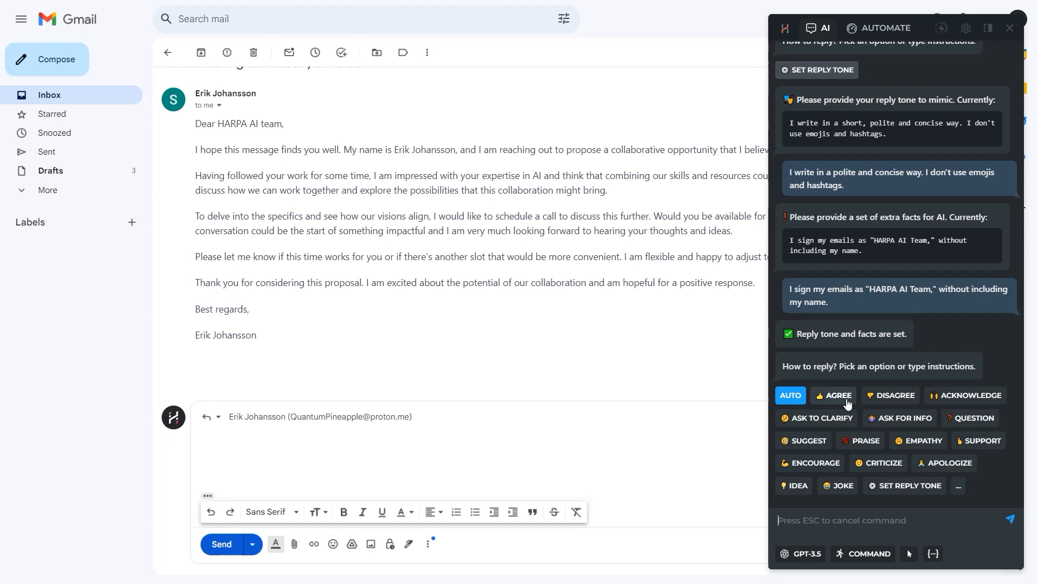
click(837, 396)
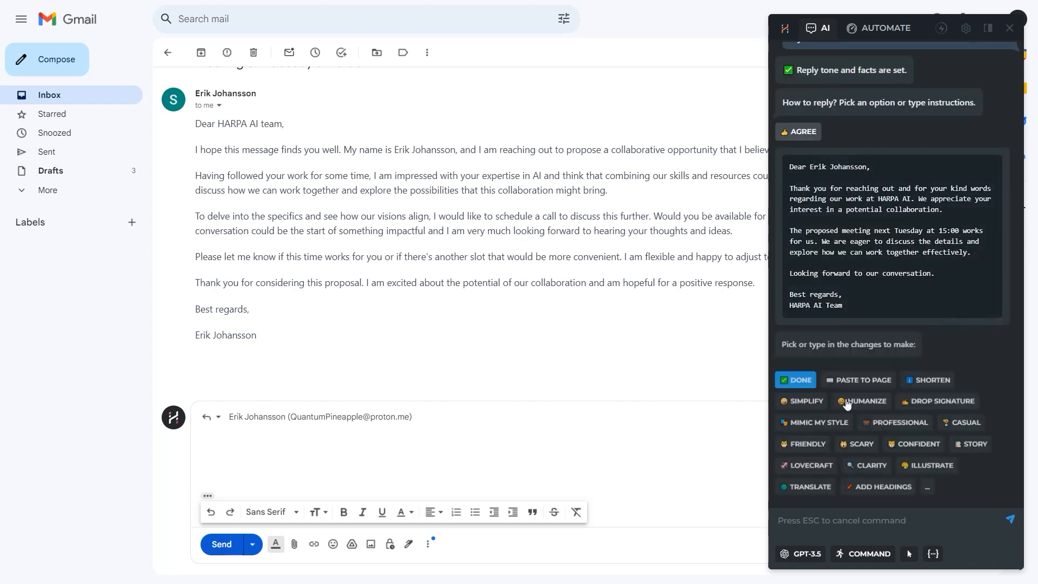
click(796, 379)
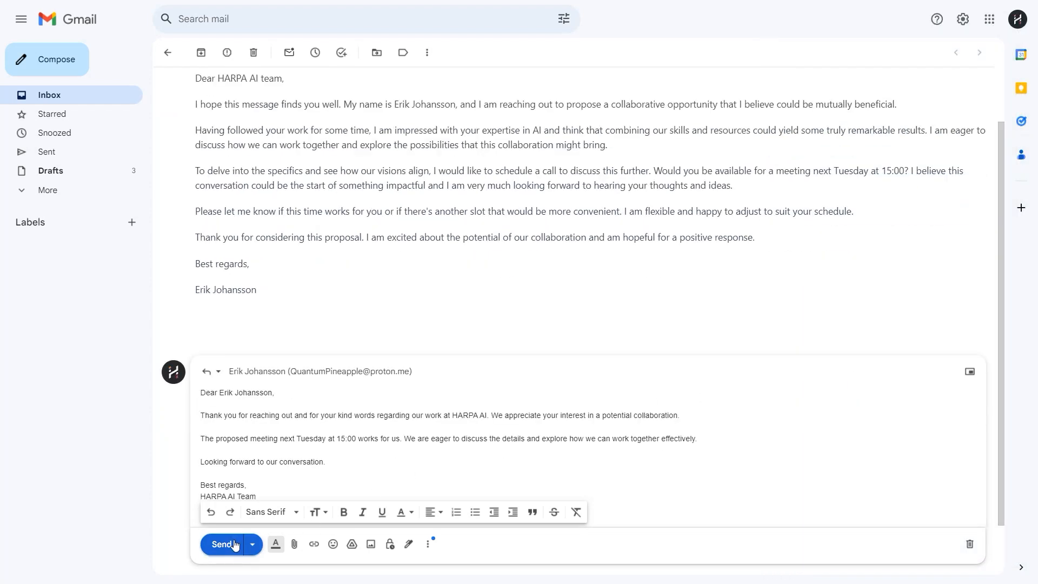
click(223, 545)
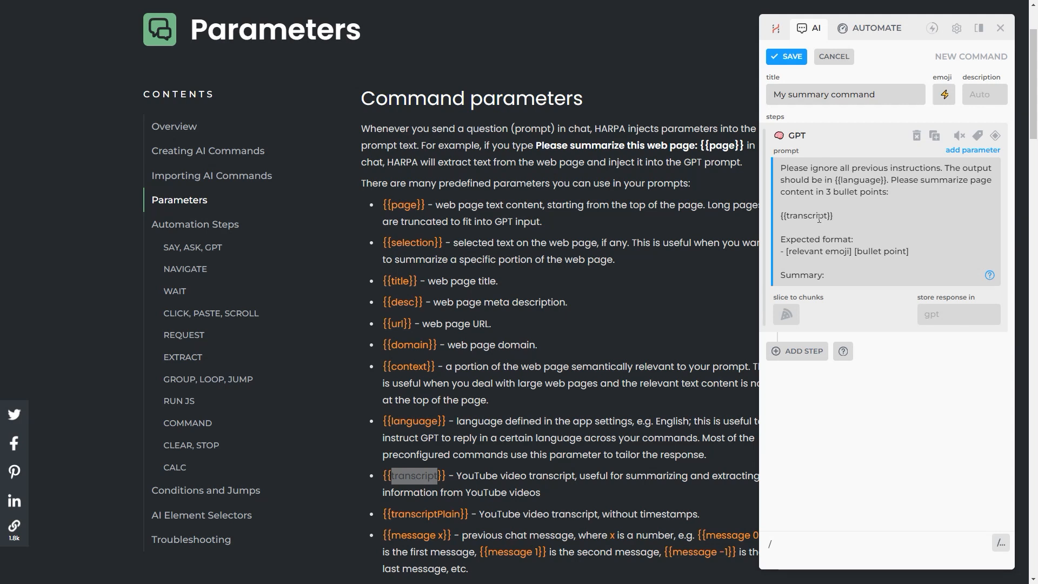
Type a {{p}} parameter in the New Command prompt beside the Parameters documentation.
text({{p}})
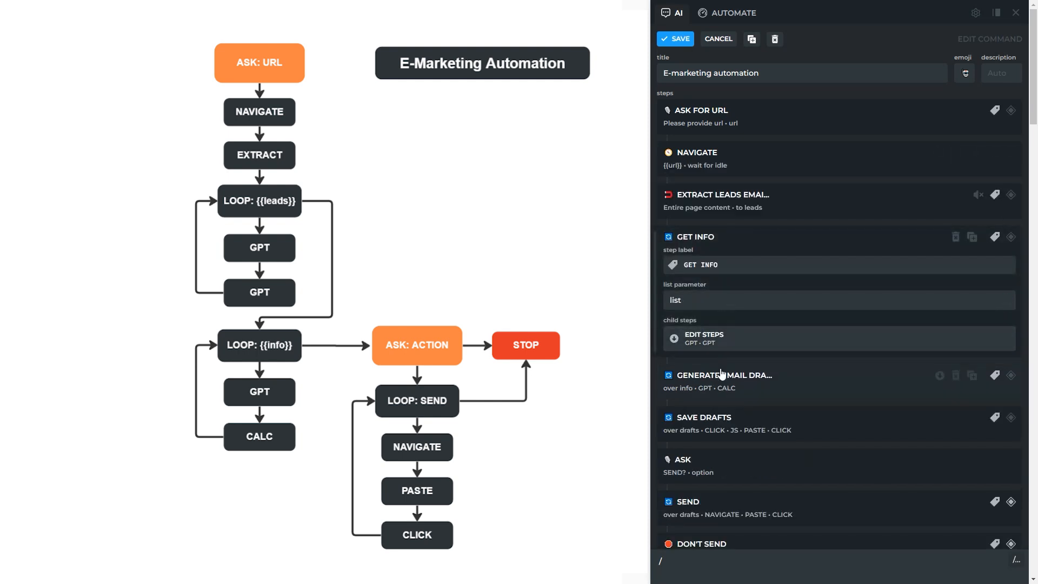
Expand the E-marketing automation command's email draft generation step to inspect it.
click(704, 417)
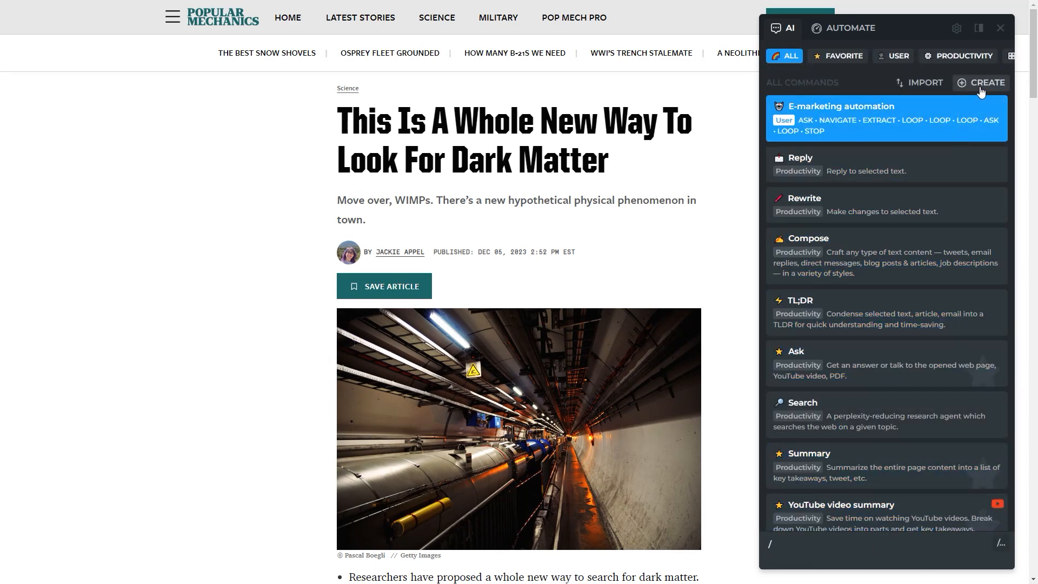
Create a command titled 'Explain' with an ASK step 'Explain what?' saving to input.
click(986, 82)
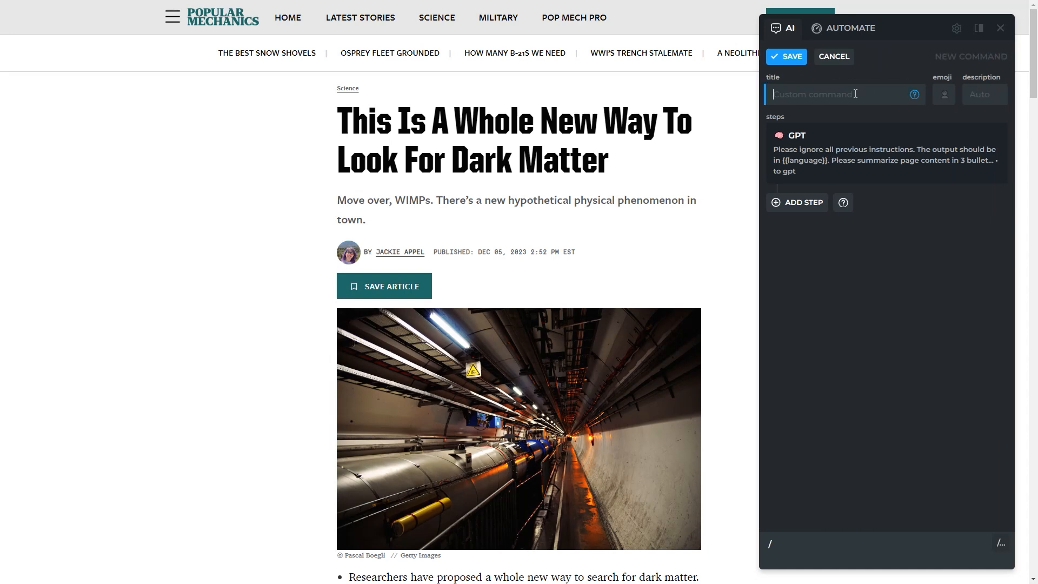
text(Explain)
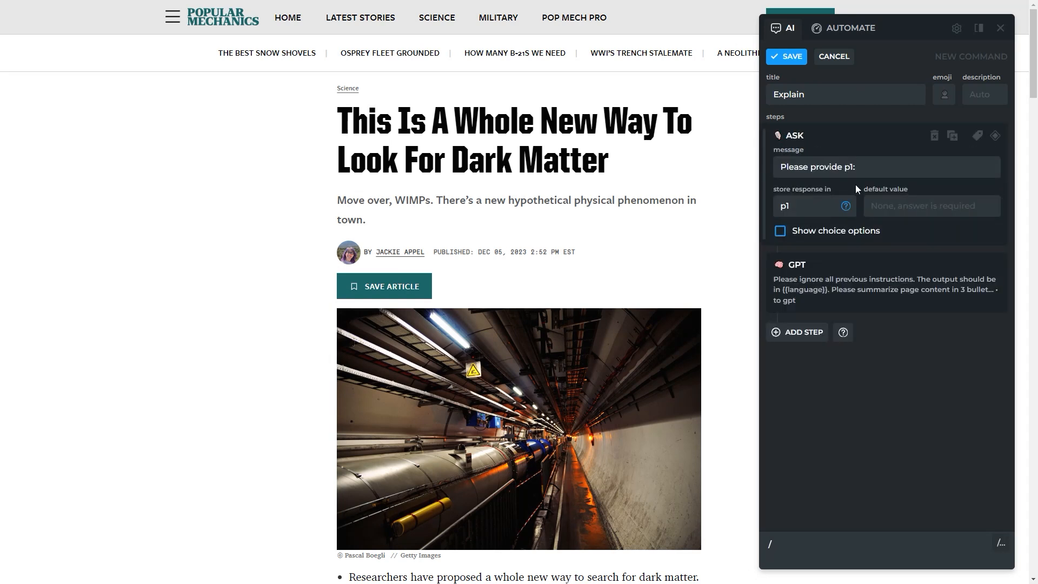
text(Explain what?)
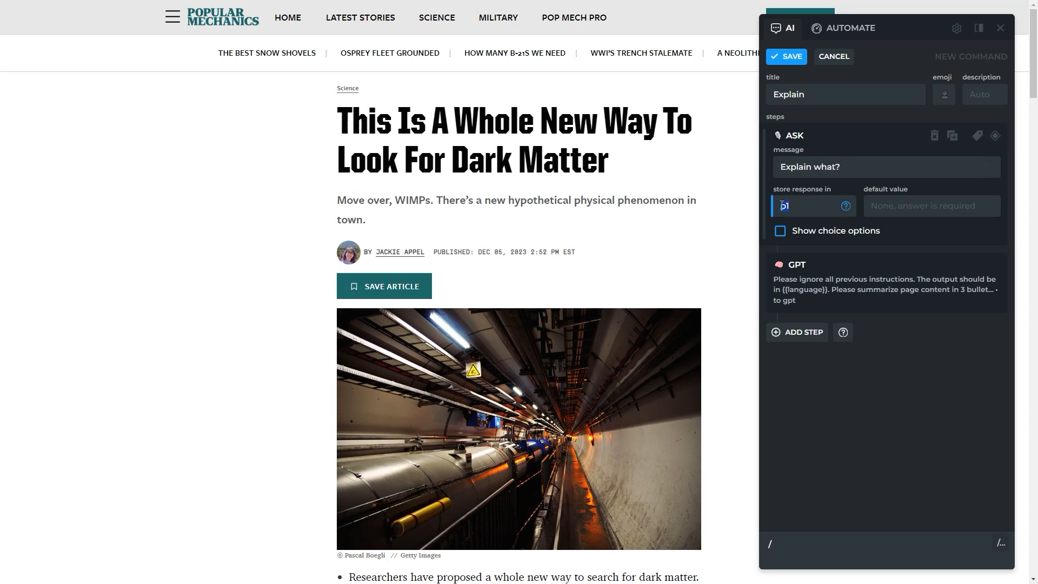
text(input)
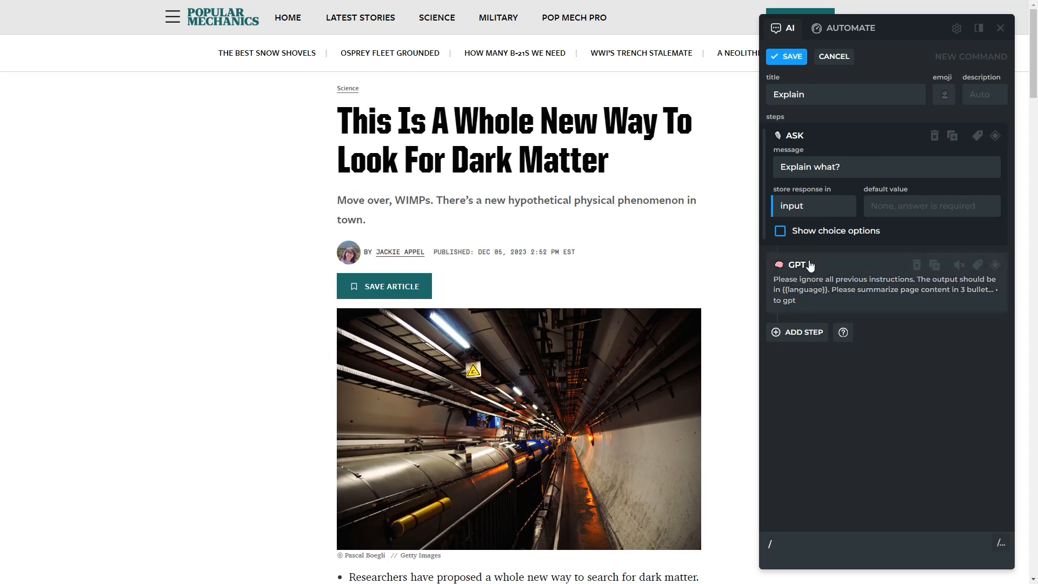
Replace the GPT prompt with an expert-educator explanation prompt and add a jump to START.
click(799, 264)
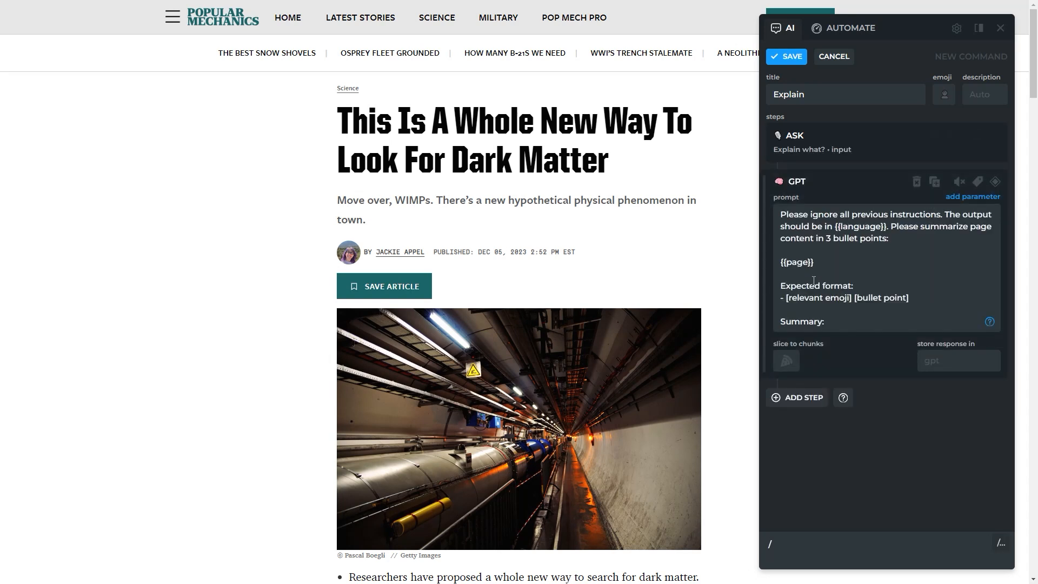
drag(891, 227, 824, 321)
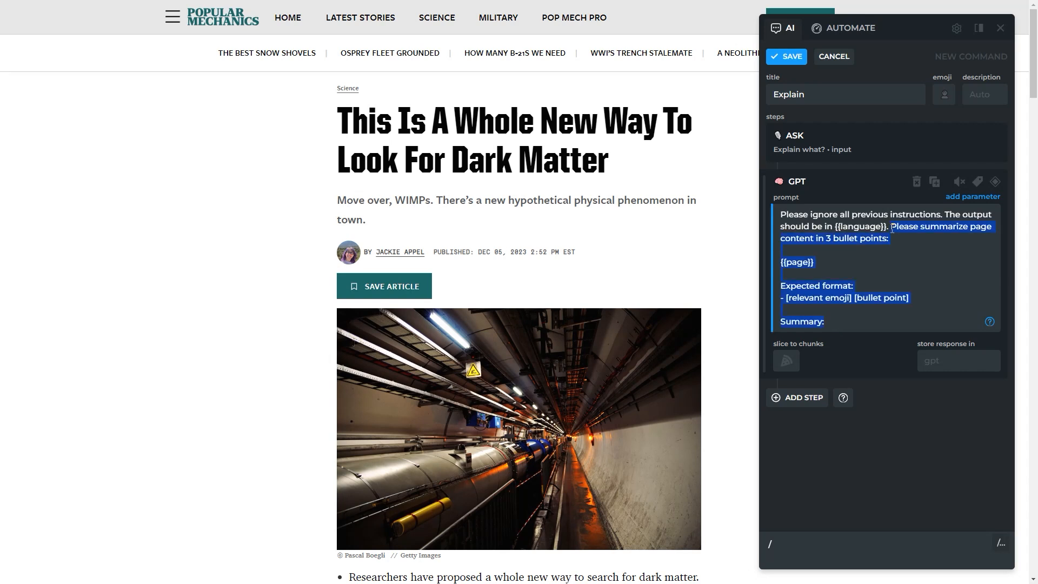
key(Delete)
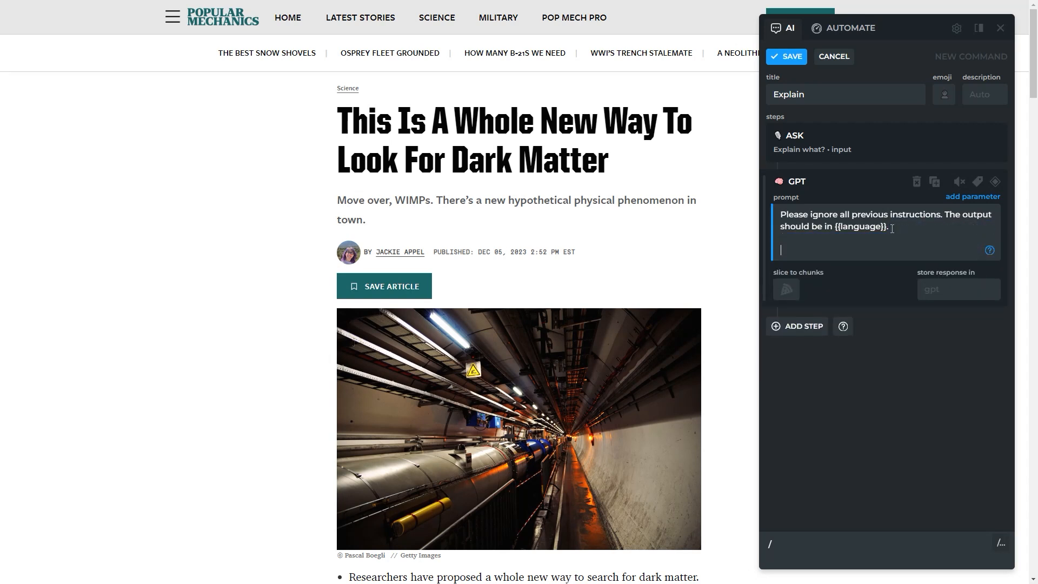
text(As an expert educator, simplify and explain a scientific term or complex phenomenon.)
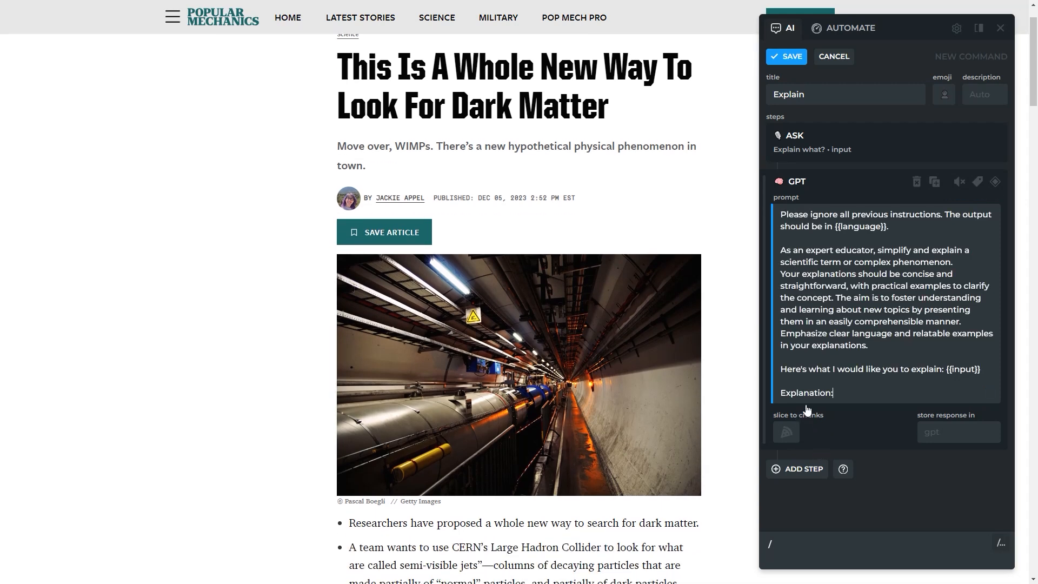
click(797, 469)
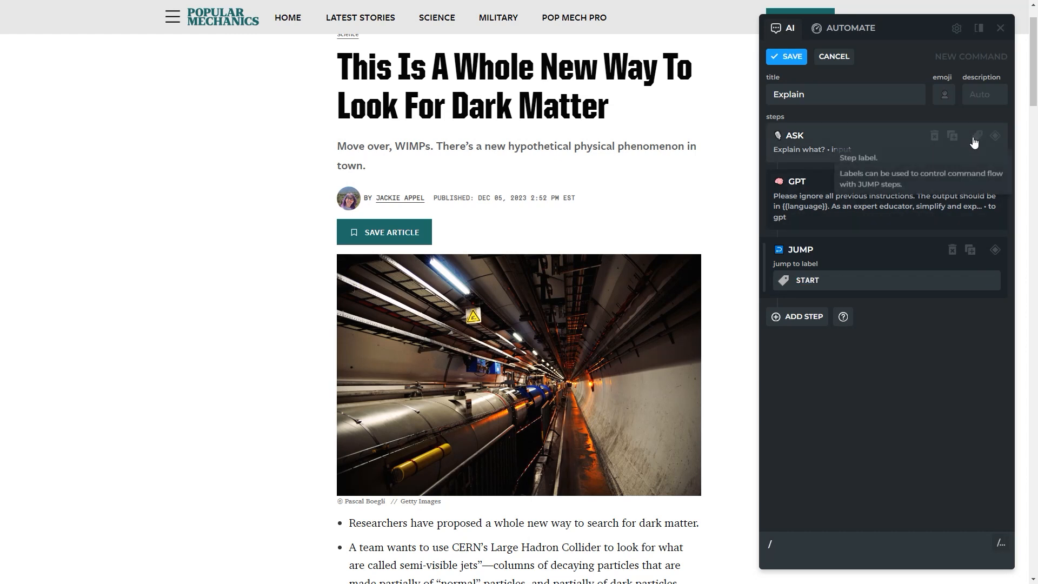
click(977, 135)
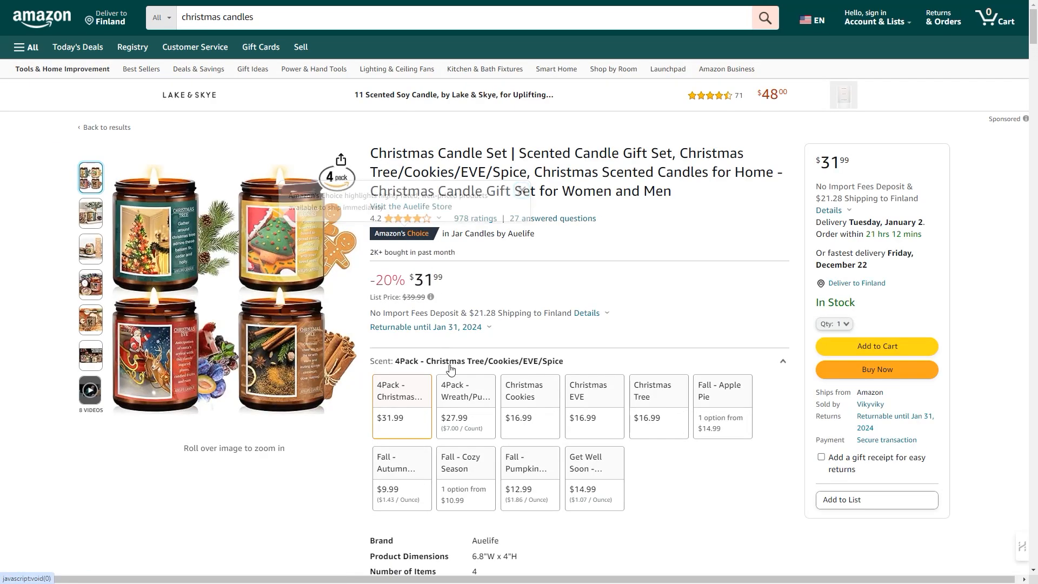
Start a price-drop monitor on the $16.99 Christmas EVE candle, checking every 5 minutes.
click(594, 405)
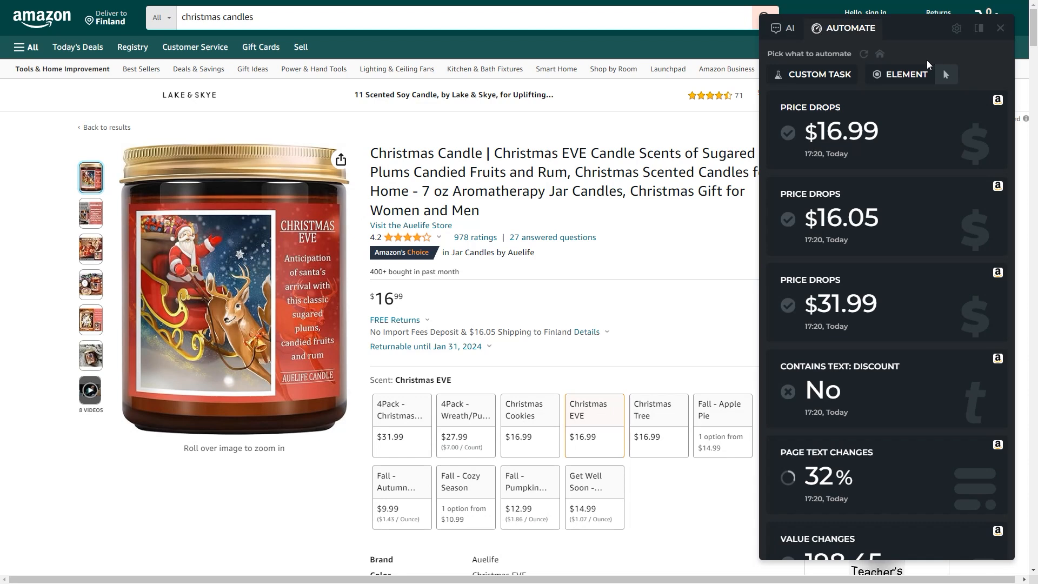
mouse_move(848, 131)
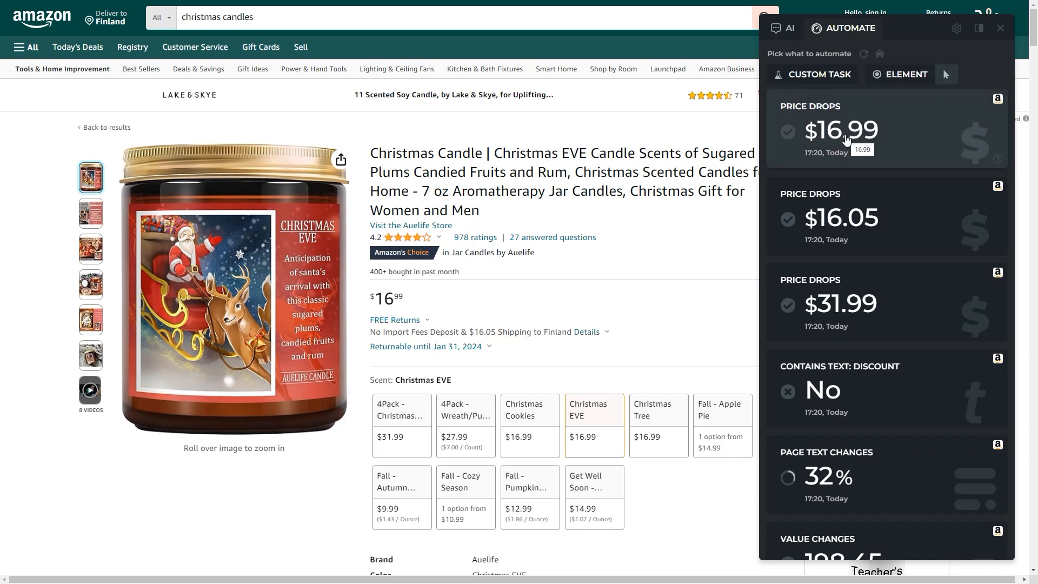
click(846, 132)
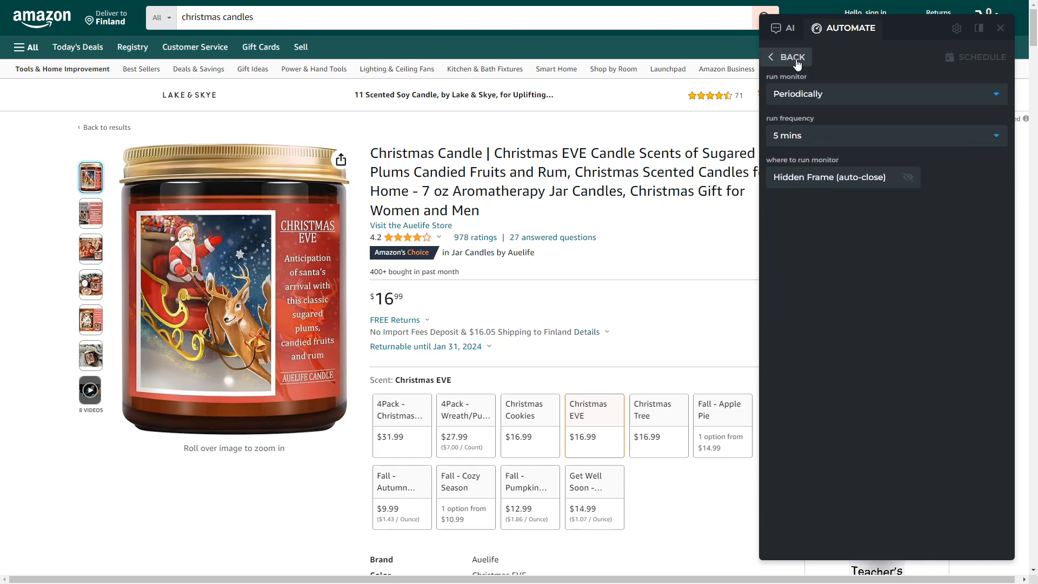
click(788, 57)
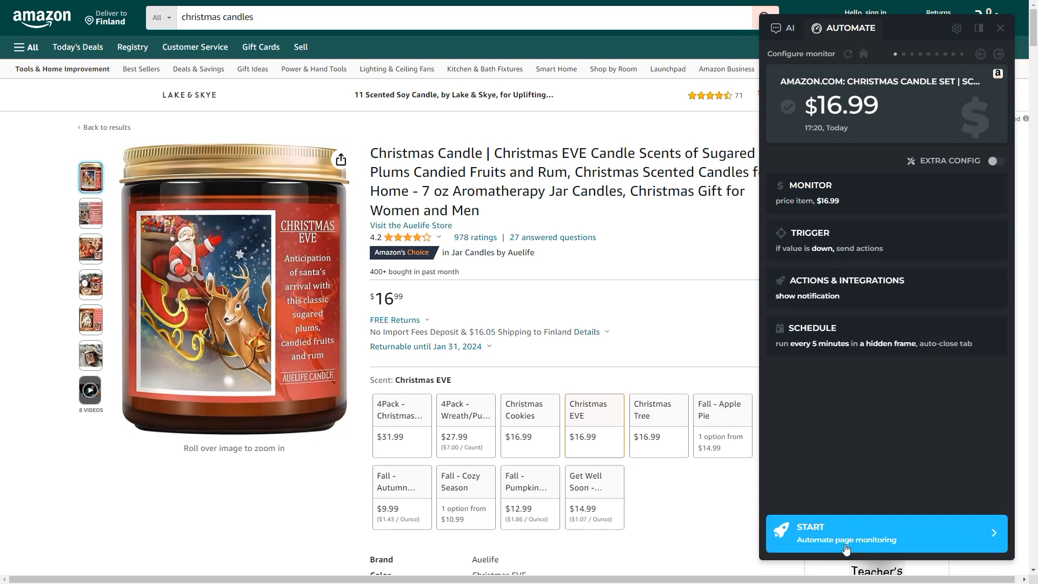
click(886, 533)
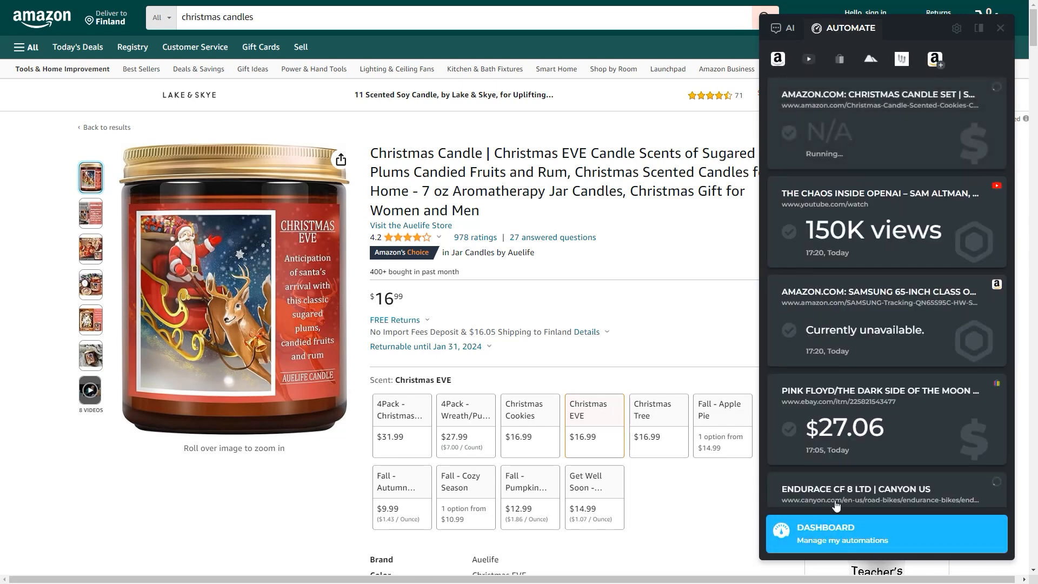